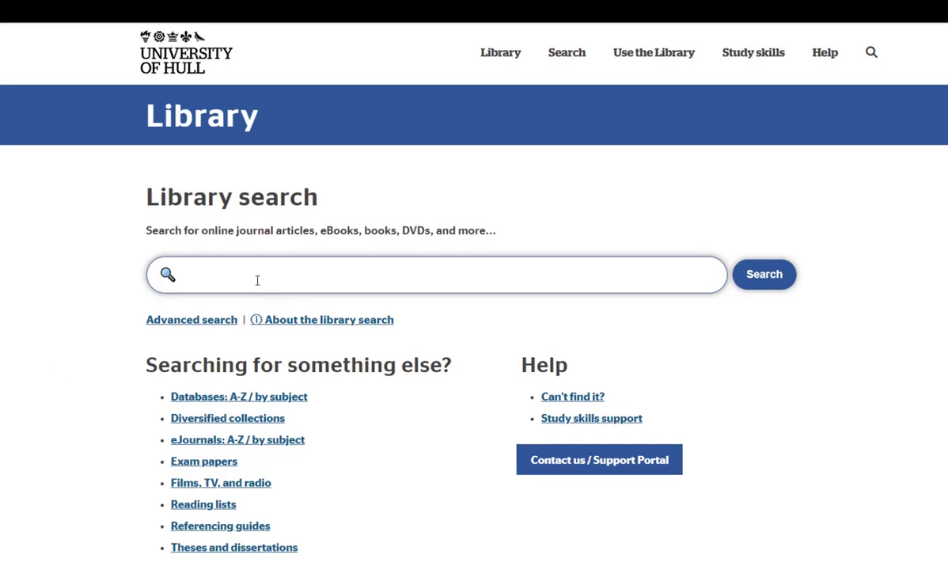
Search the Library for 'global warming'.
{"action": "type", "text": "global warming"}
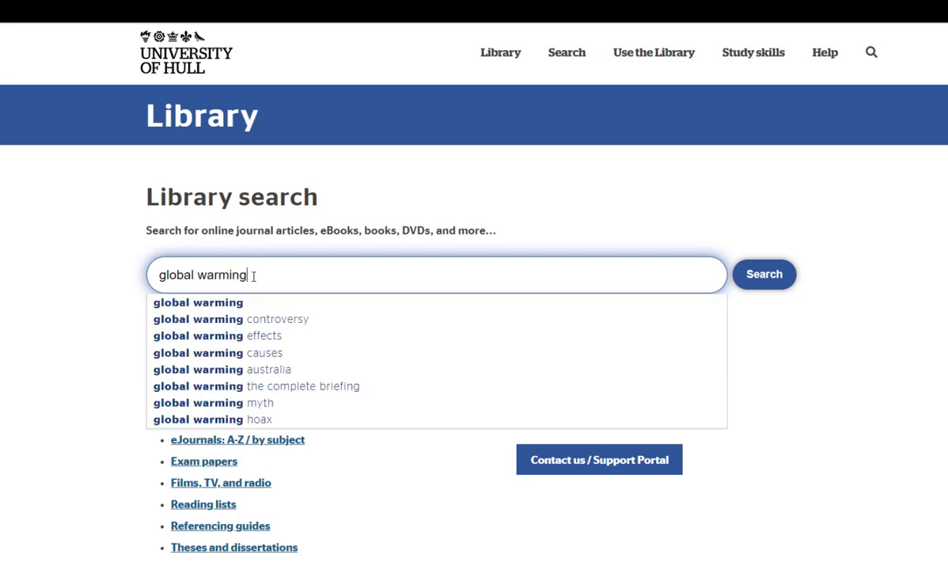
{"action": "mouse_move", "coordinate": [762, 274]}
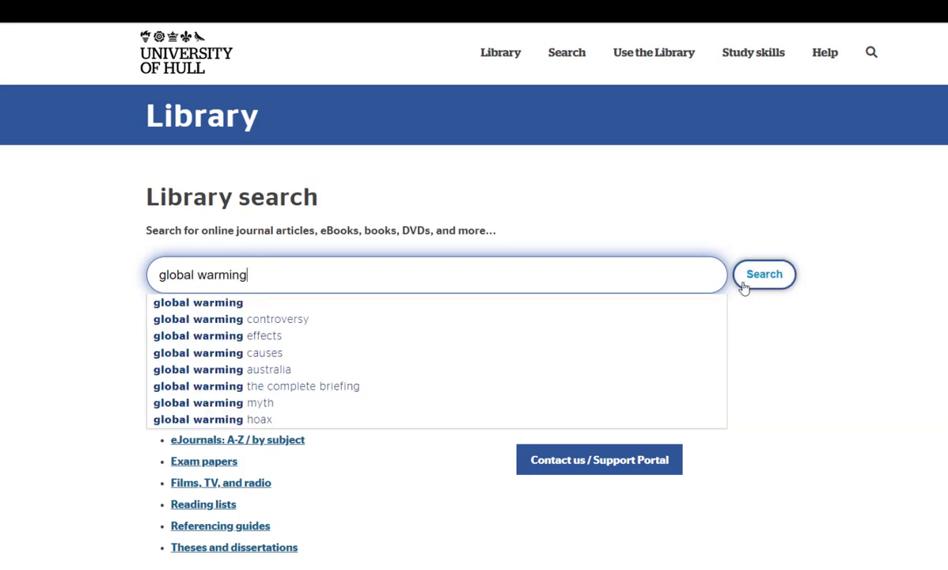
{"action": "left_click", "coordinate": [764, 274]}
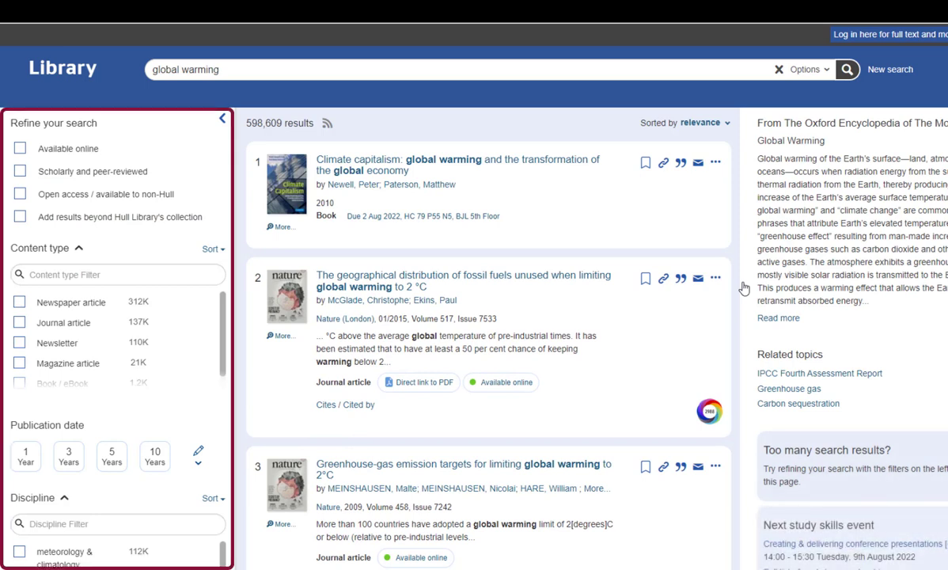
{"action": "mouse_move", "coordinate": [249, 382]}
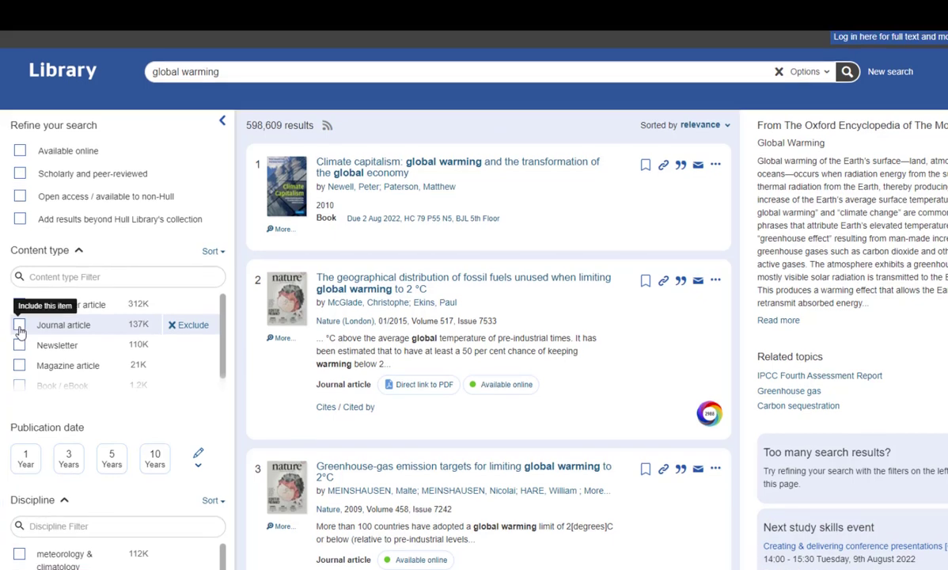
Filter results to Journal article content type and the last 3 years.
{"action": "left_click", "coordinate": [19, 325]}
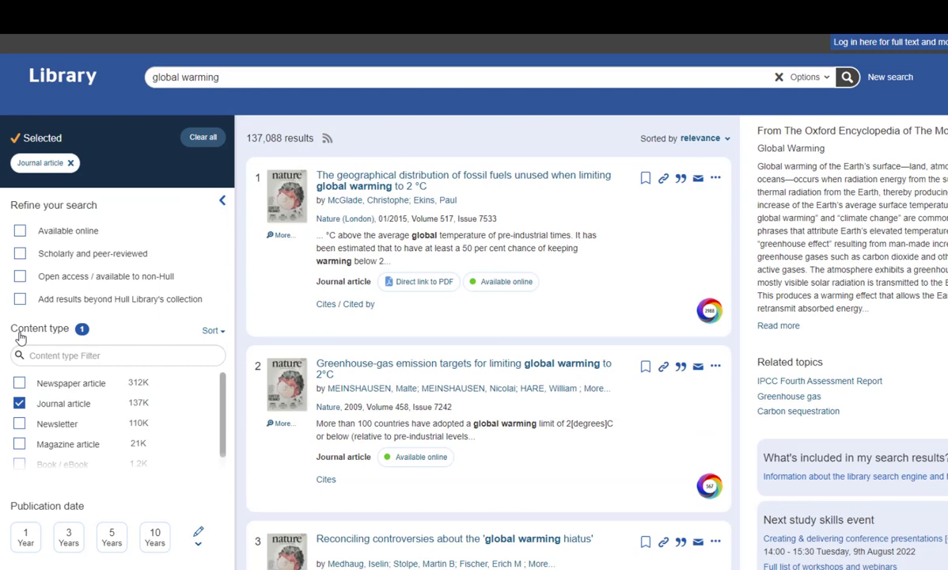
{"action": "mouse_move", "coordinate": [83, 535]}
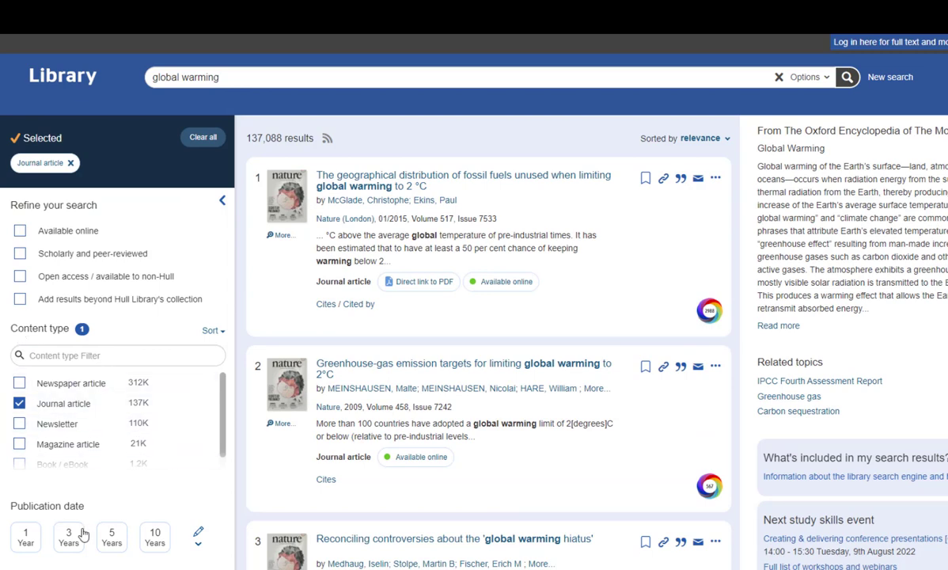
{"action": "left_click", "coordinate": [68, 537]}
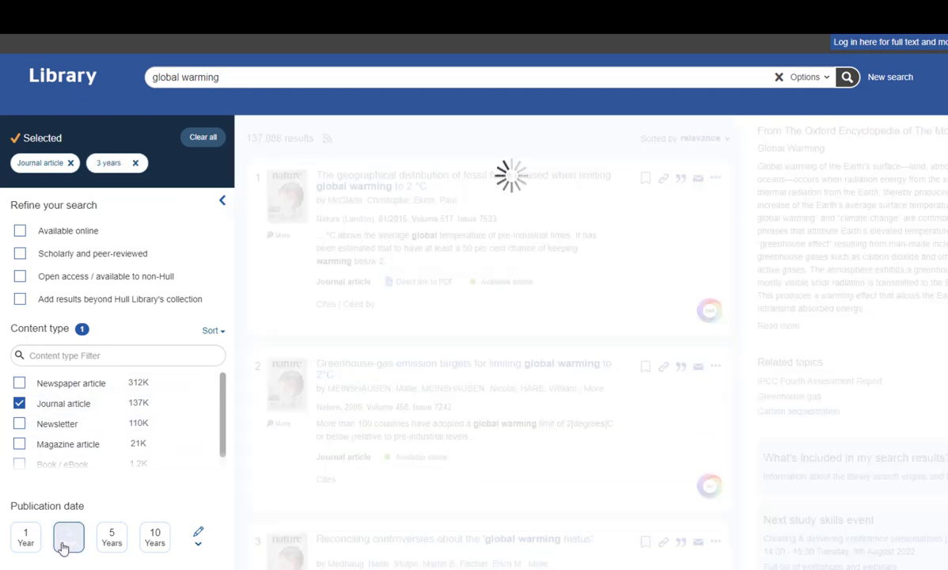
{"action": "left_click", "coordinate": [68, 538]}
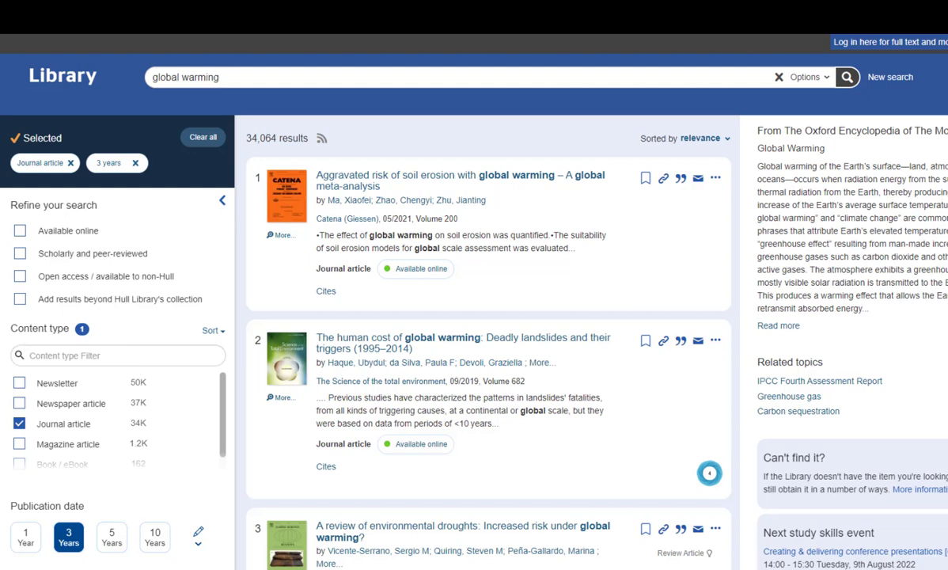
{"action": "mouse_move", "coordinate": [441, 343]}
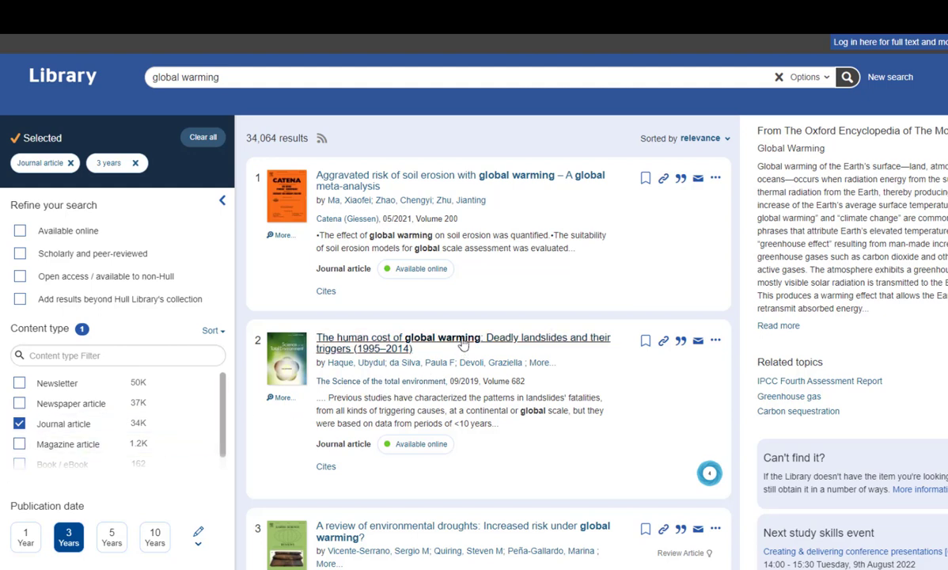
Open 'The human cost of global warming' record and follow 'Read the article online'.
{"action": "left_click", "coordinate": [442, 342]}
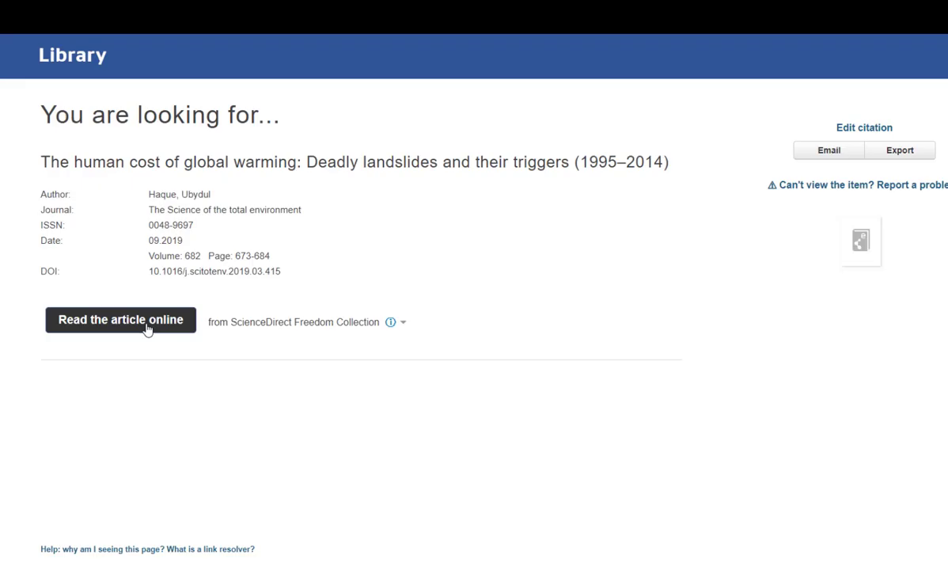
{"action": "left_click", "coordinate": [120, 320]}
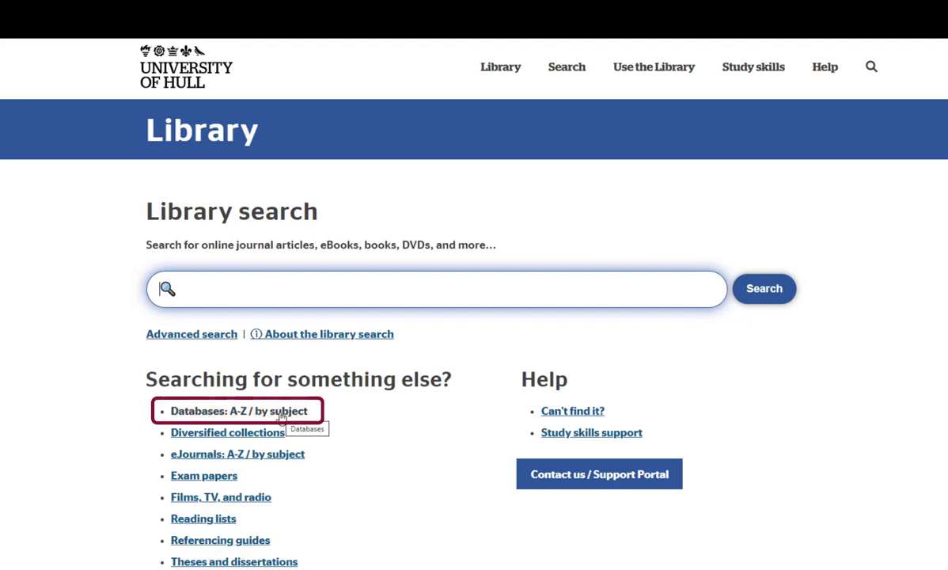
Open the Databases by subject listing and scroll to the business databases.
{"action": "left_click", "coordinate": [238, 410]}
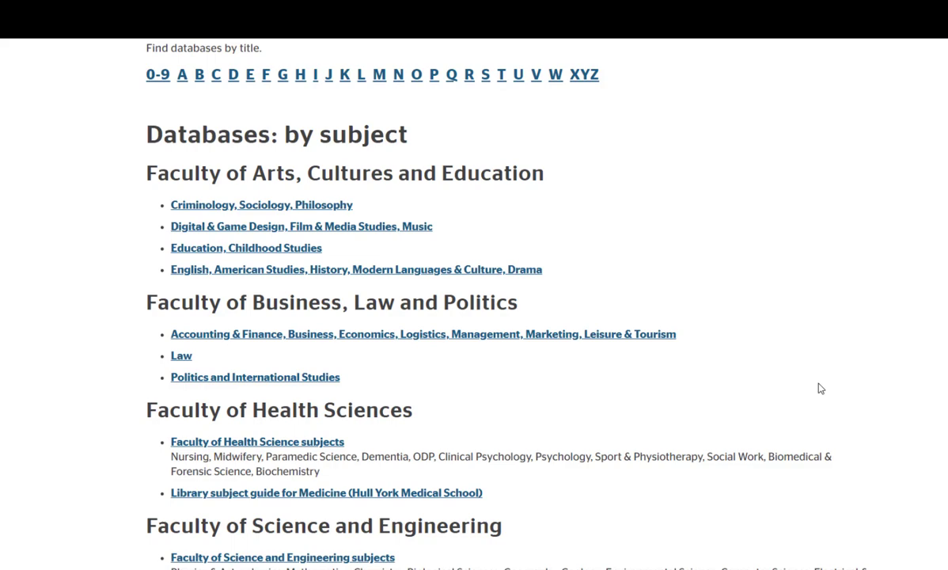
{"action": "scroll", "scroll_direction": "down", "scroll_amount": 3}
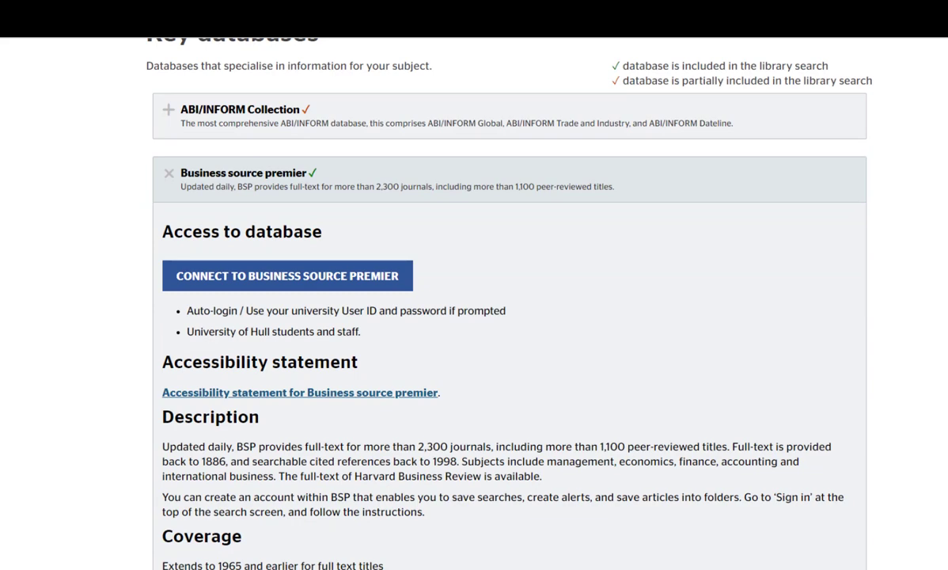
{"action": "mouse_move", "coordinate": [311, 296]}
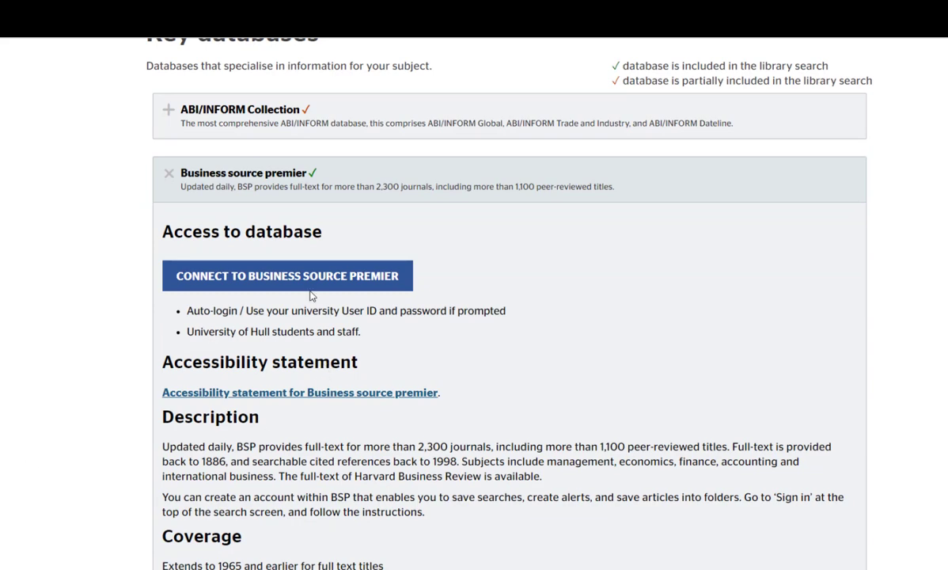
Connect to Business Source Premier, sign in, and stay signed in.
{"action": "left_click", "coordinate": [287, 276]}
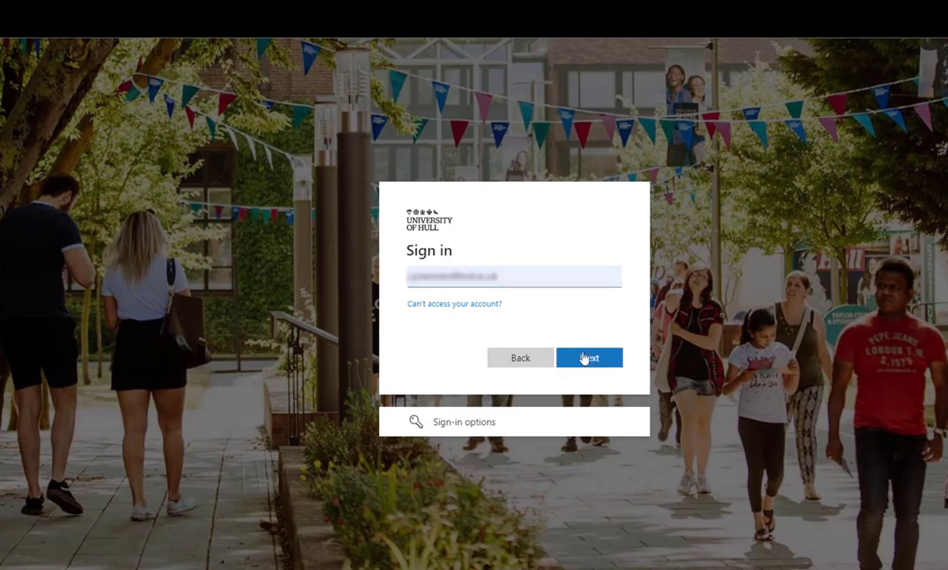
{"action": "left_click", "coordinate": [589, 357]}
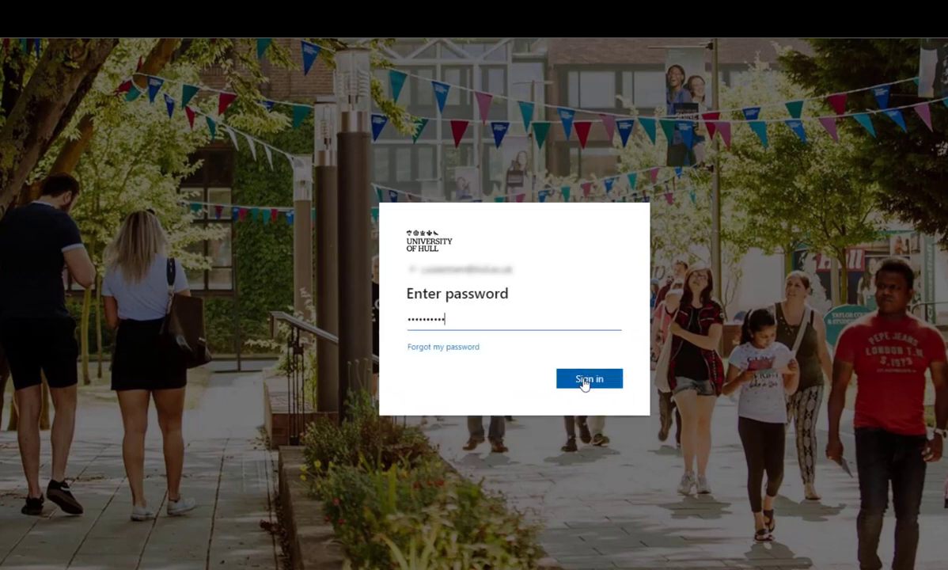
{"action": "left_click", "coordinate": [589, 378]}
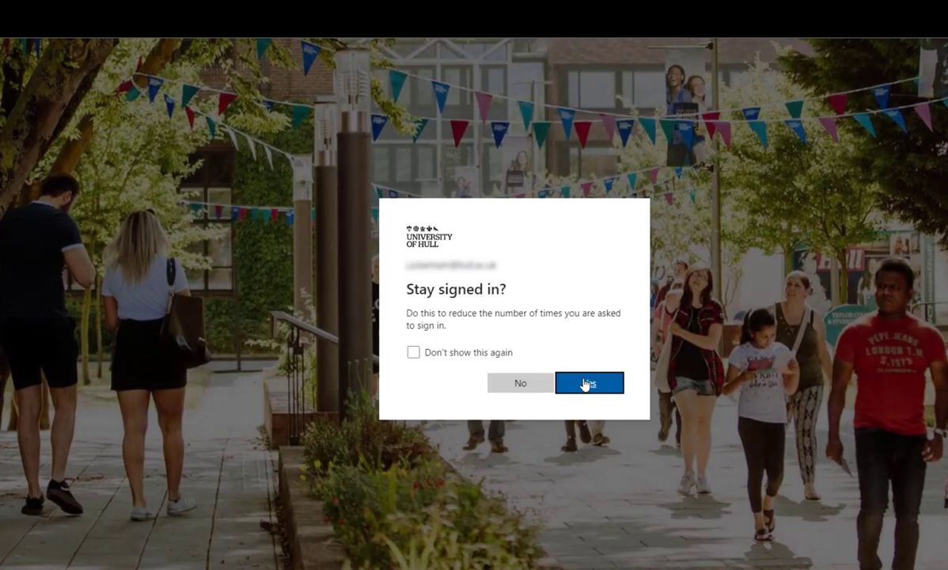
{"action": "mouse_move", "coordinate": [467, 364]}
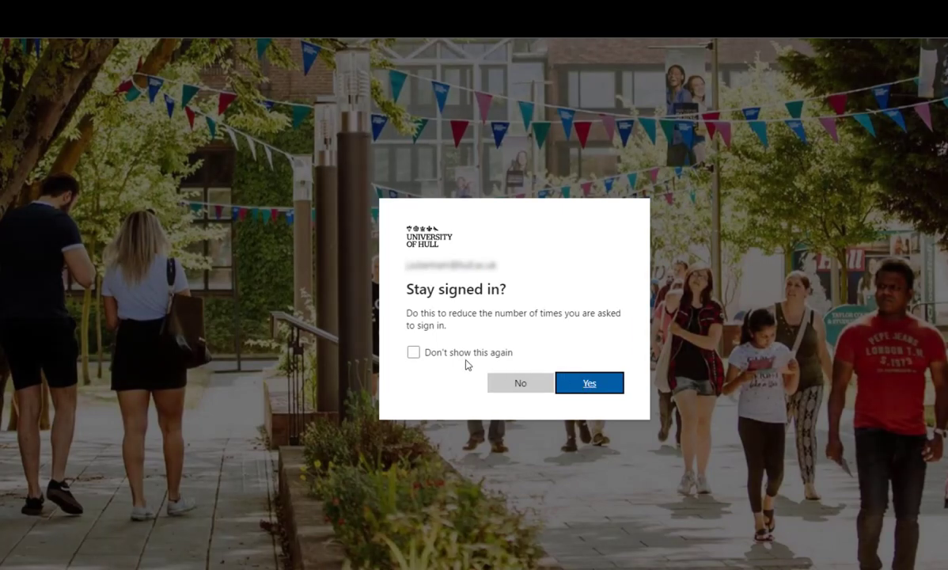
{"action": "left_click", "coordinate": [412, 352]}
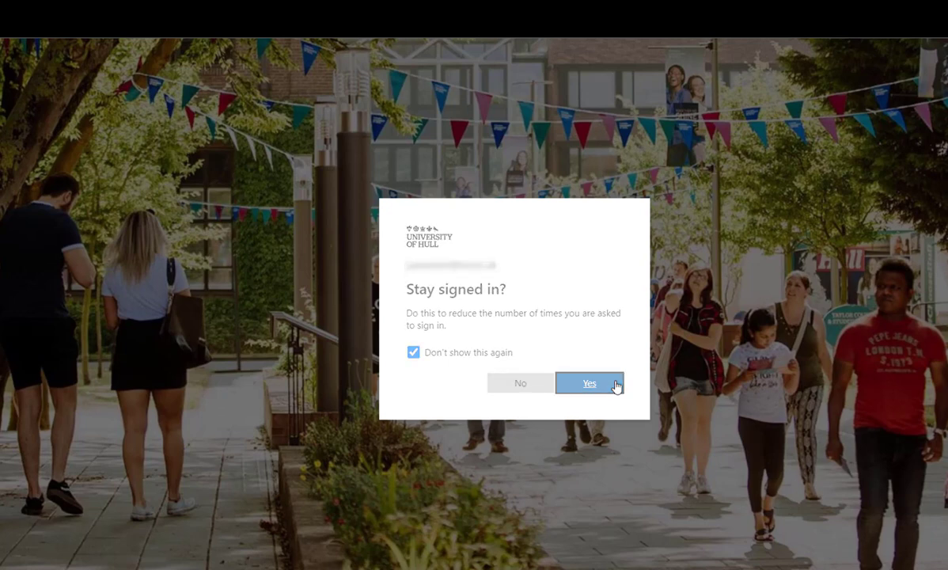
{"action": "left_click", "coordinate": [589, 383]}
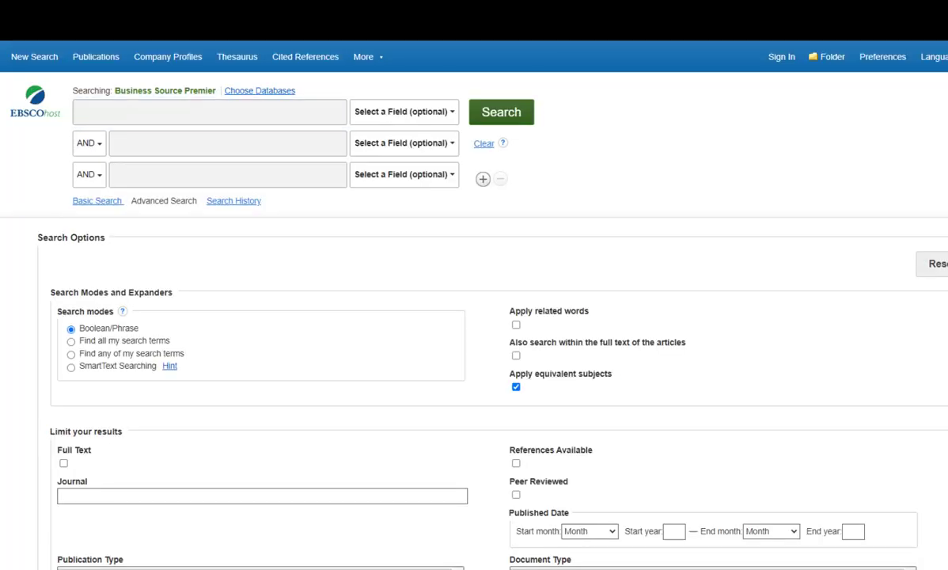
{"action": "left_click", "coordinate": [501, 112]}
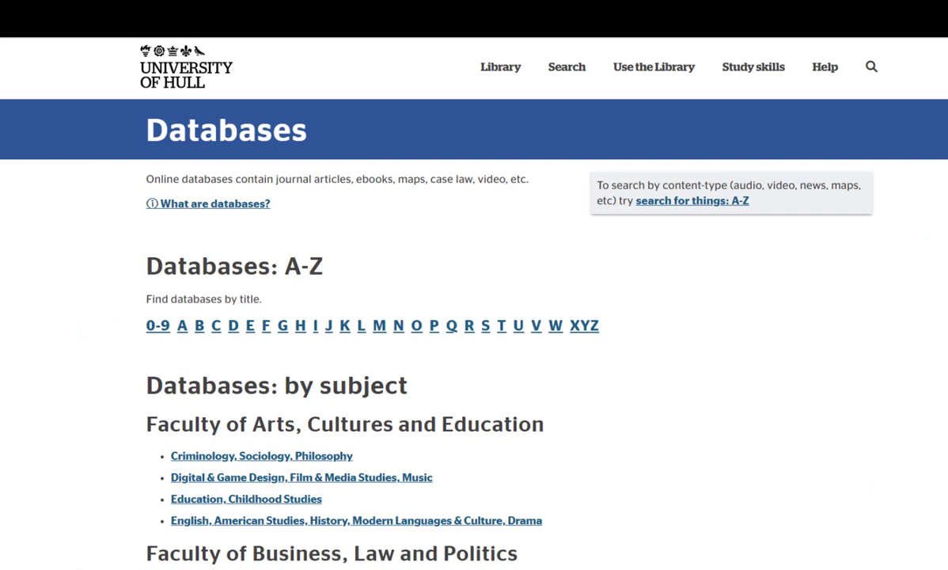
Browse subject database pages, then open the Health Sciences databases page.
{"action": "scroll", "scroll_direction": "down", "scroll_amount": 3}
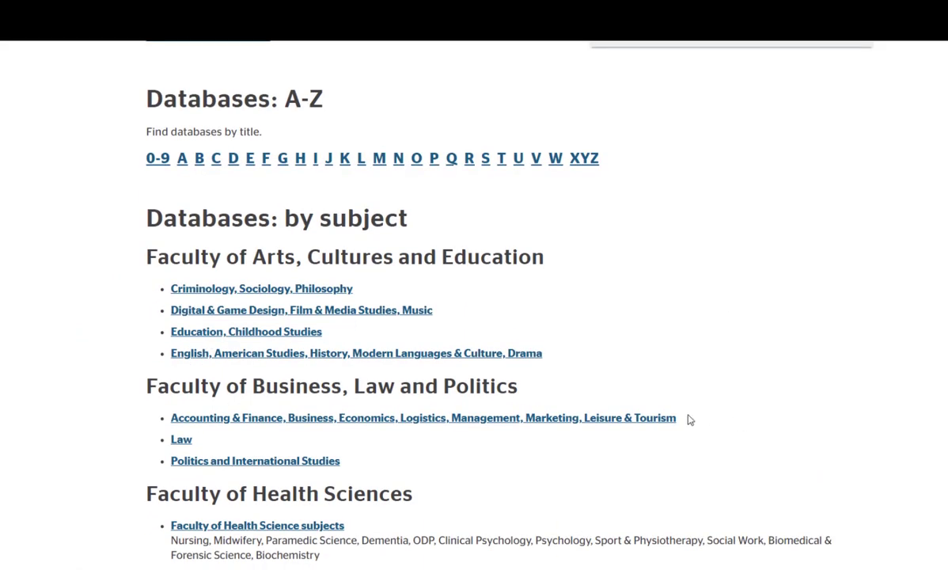
{"action": "mouse_move", "coordinate": [277, 292]}
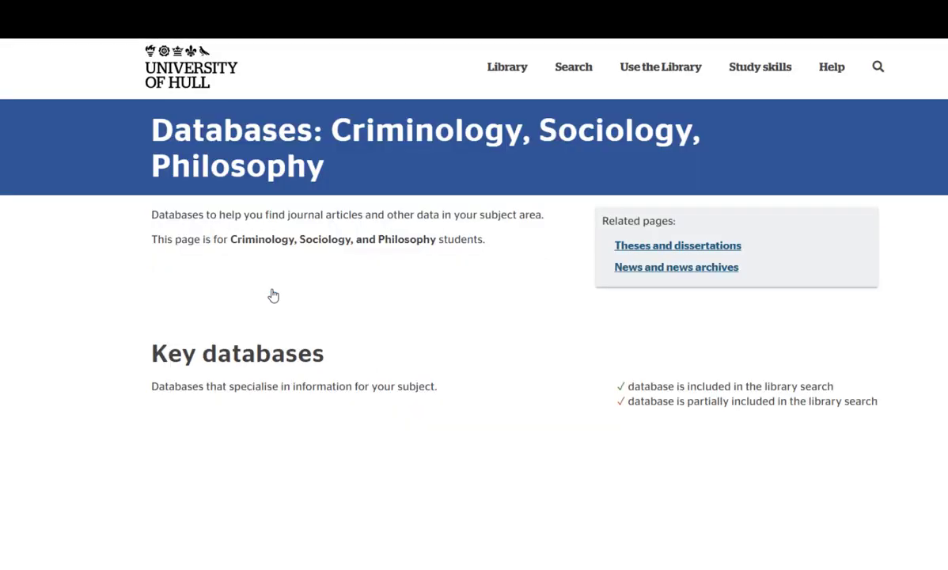
{"action": "scroll", "scroll_direction": "down", "scroll_amount": 3}
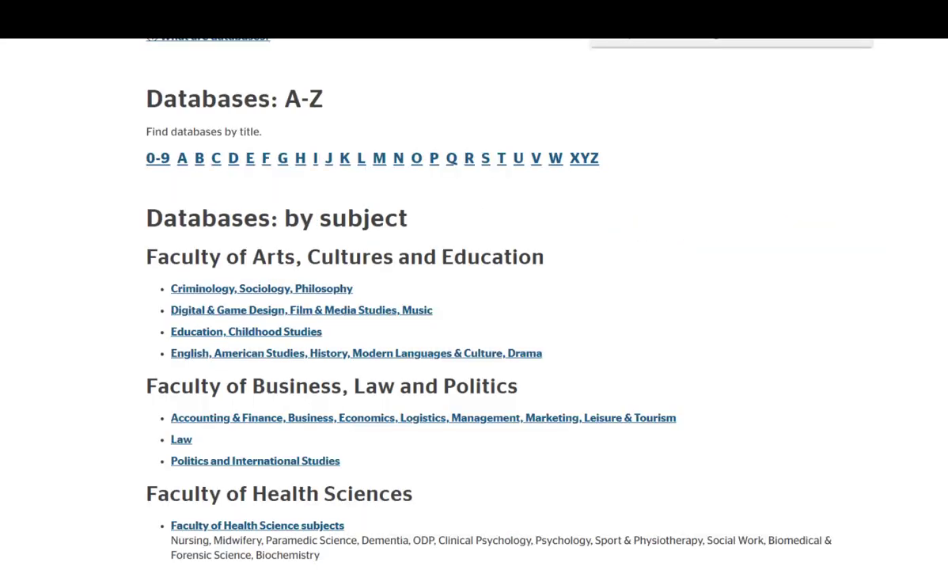
{"action": "mouse_move", "coordinate": [198, 466]}
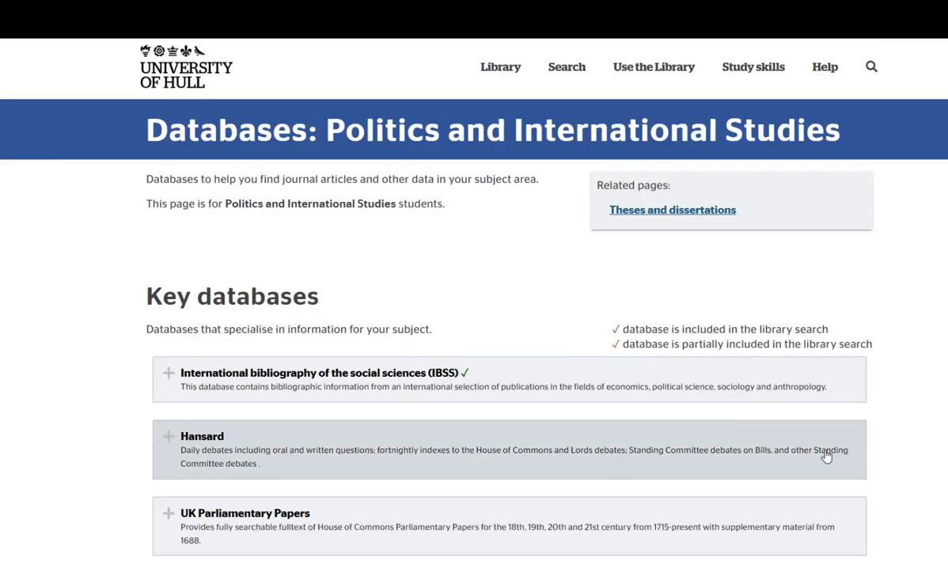
{"action": "scroll", "scroll_direction": "down", "scroll_amount": 3}
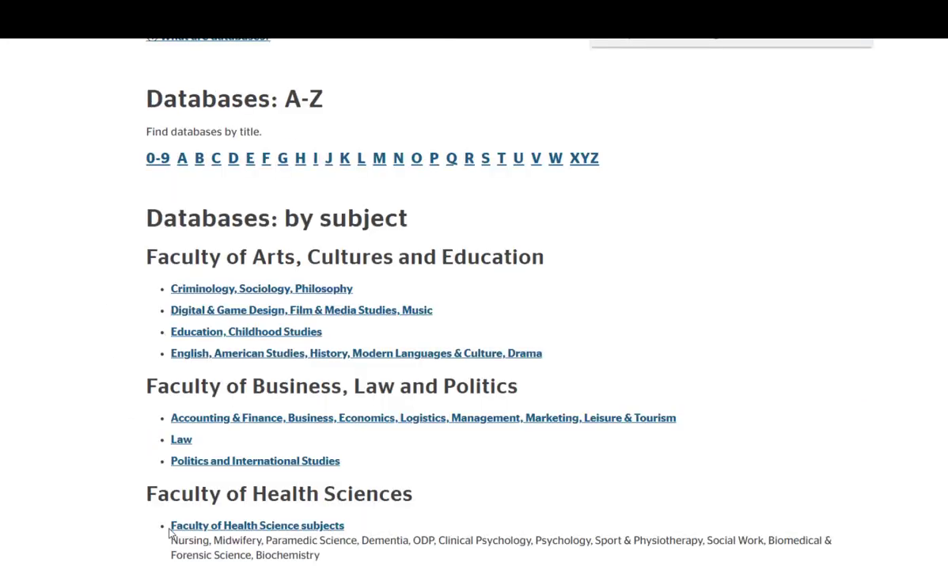
{"action": "left_click", "coordinate": [257, 525]}
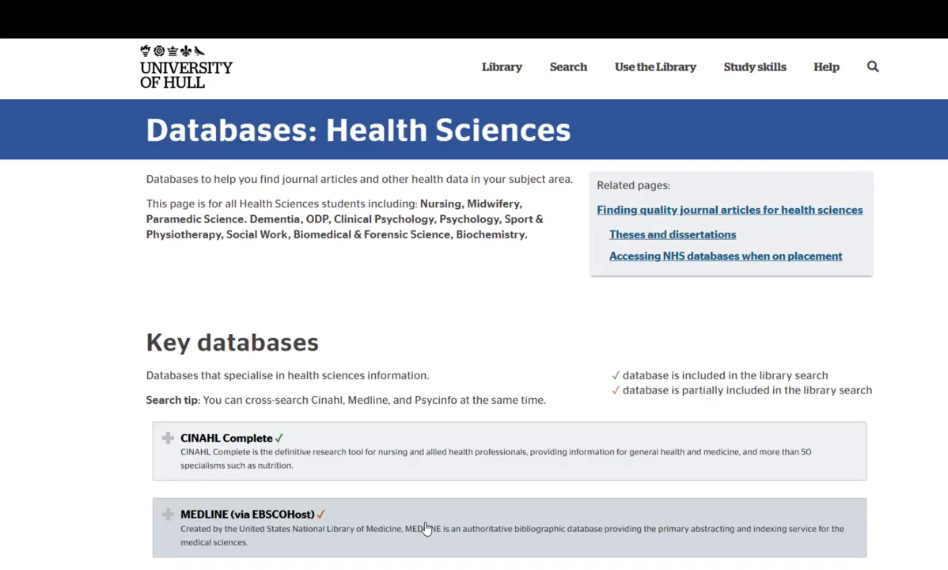
{"action": "scroll", "scroll_direction": "down", "scroll_amount": 3}
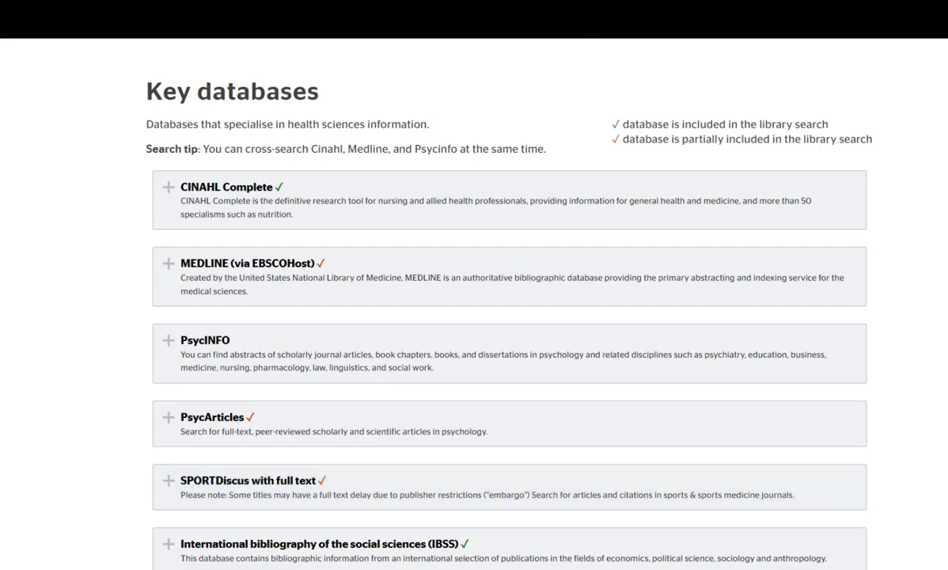
{"action": "mouse_move", "coordinate": [694, 436]}
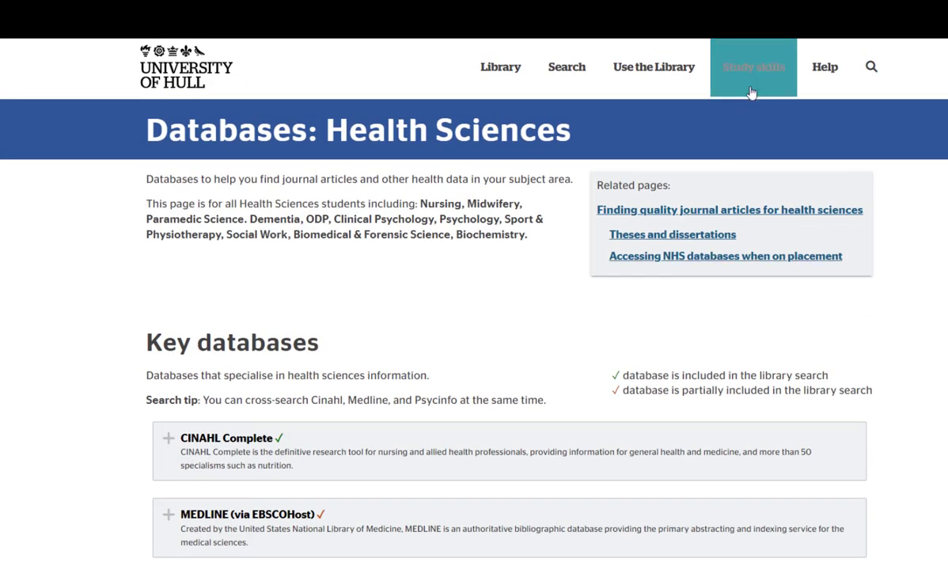
{"action": "mouse_move", "coordinate": [753, 67]}
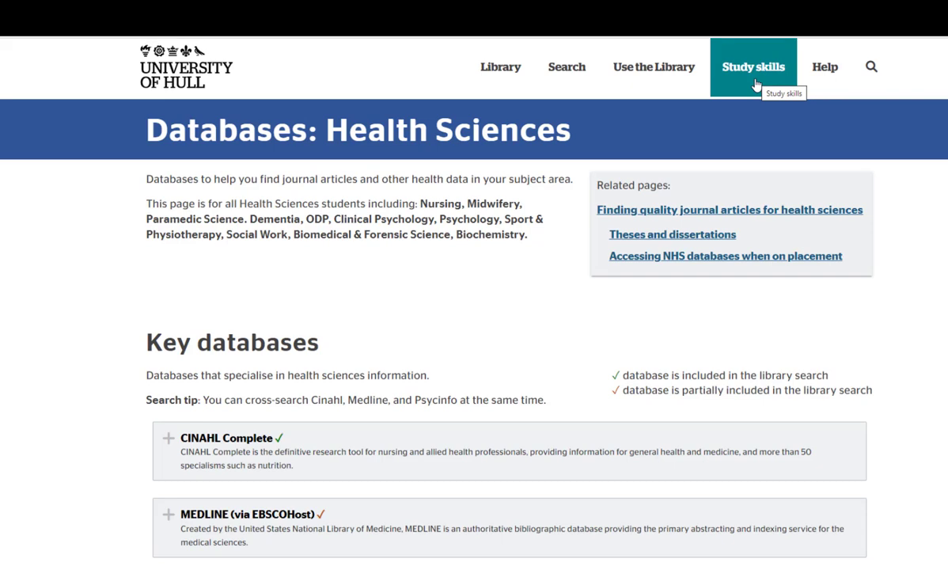
Open 'Study skills' from the top navigation.
{"action": "left_click", "coordinate": [753, 66]}
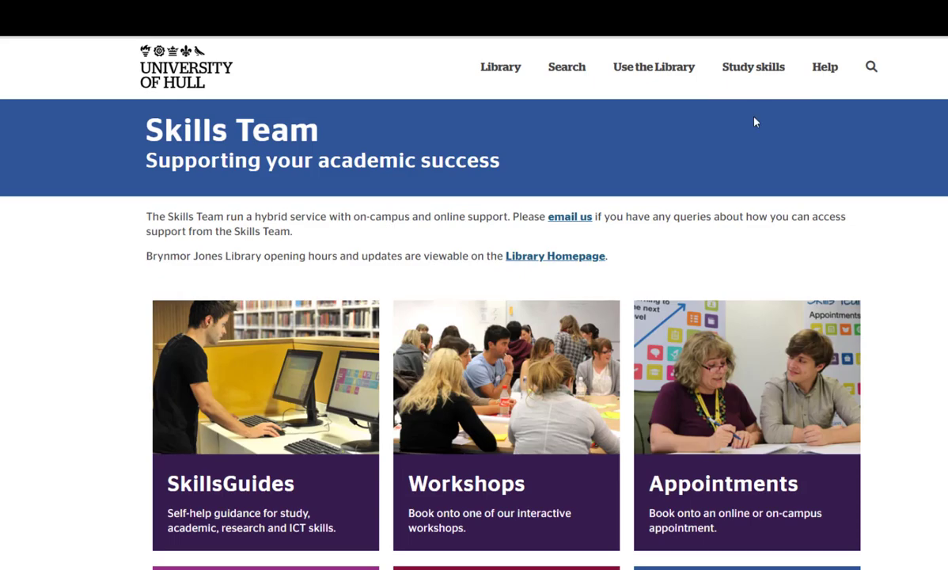